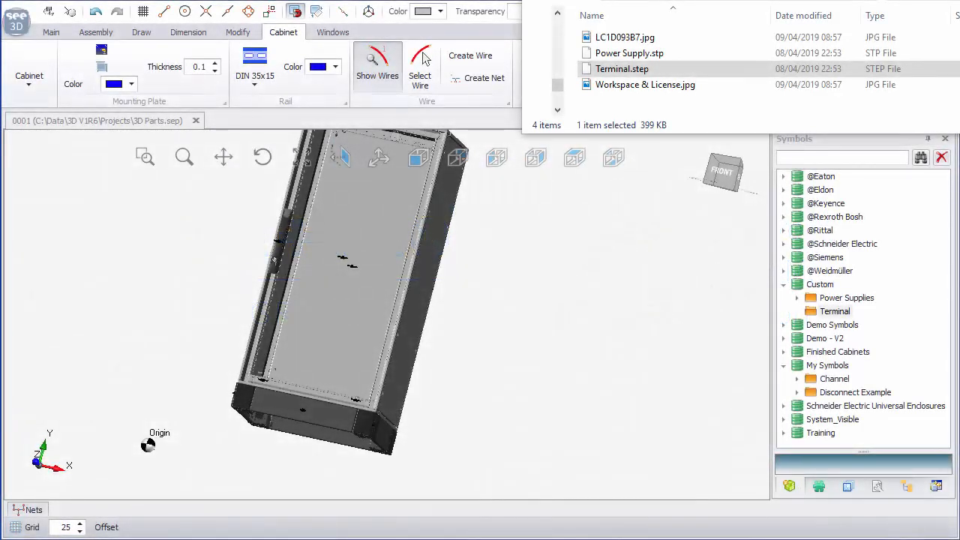
pyautogui.moveTo(645, 84)
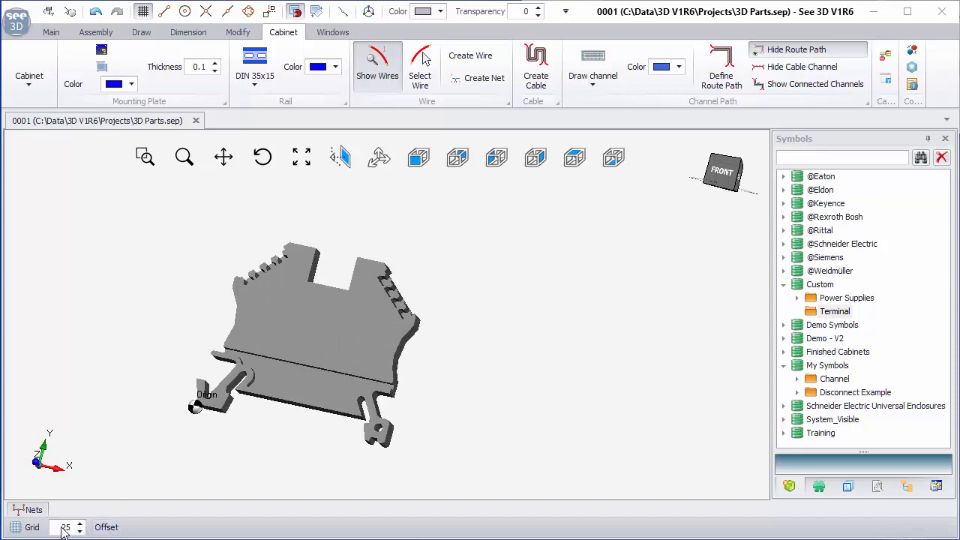
pyautogui.moveTo(261, 354)
pyautogui.write('1')
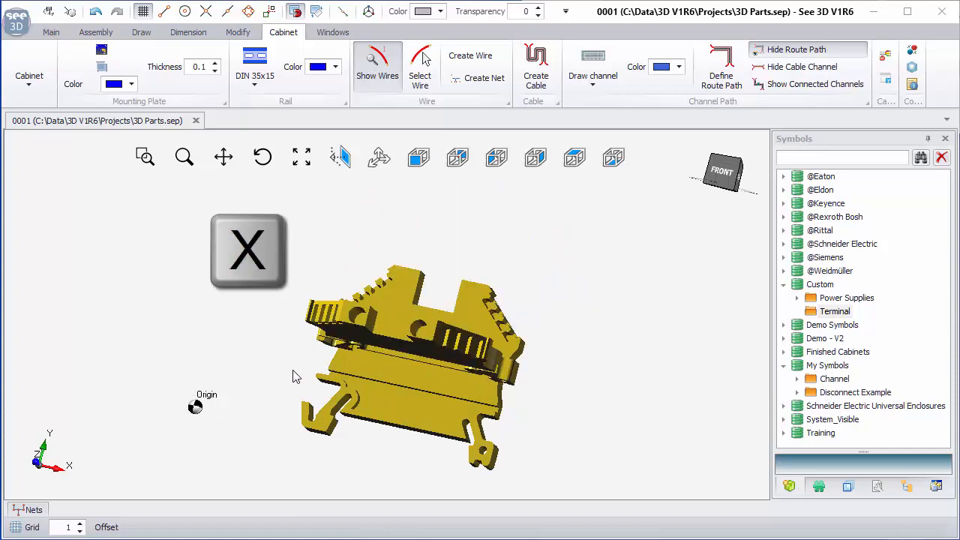
# - Change the status-bar grid spacing from 25 to 1
pyautogui.press('z')
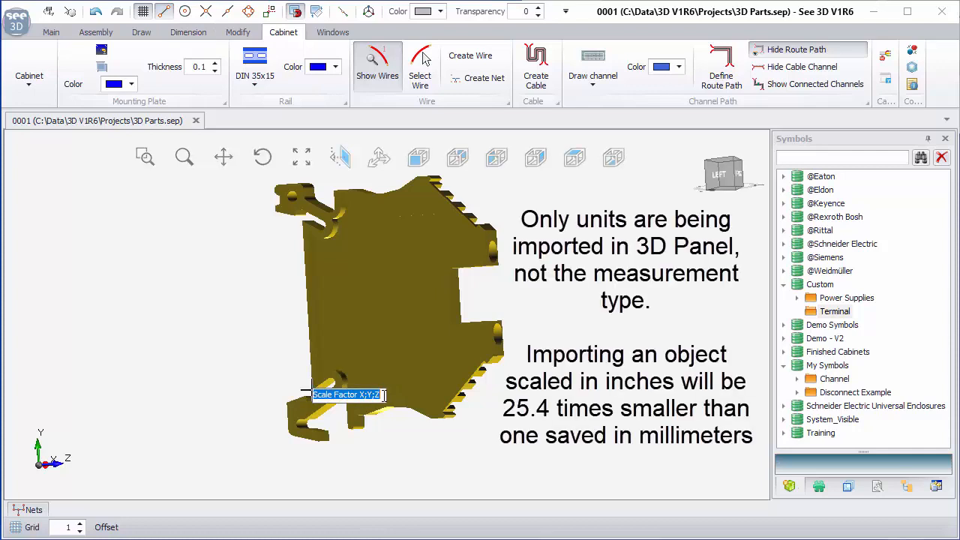
# - Scale the imported terminal by 25.4 in X, Y and Z
pyautogui.write('25.4;')
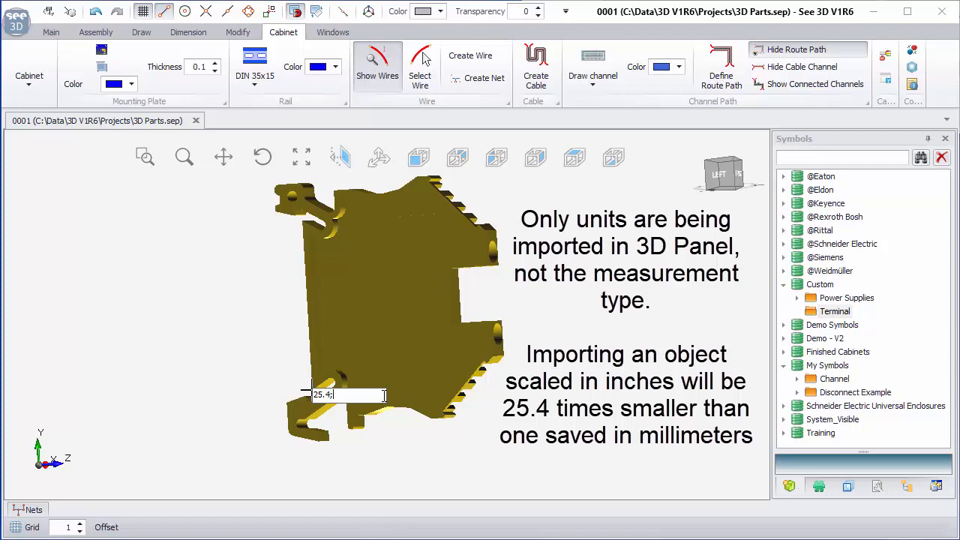
pyautogui.write('25.4')
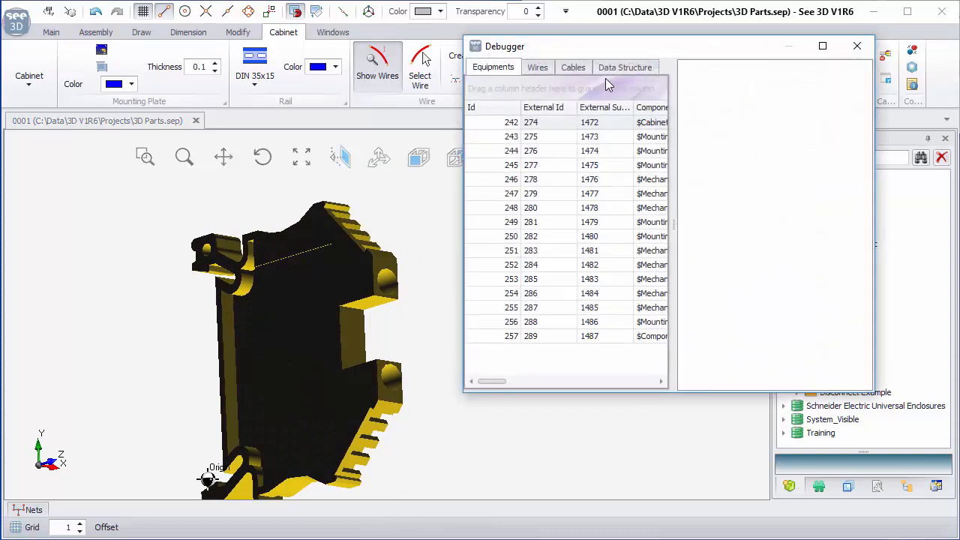
# - Check the terminal's data structure in the Debugger, then close it
pyautogui.click(625, 67)
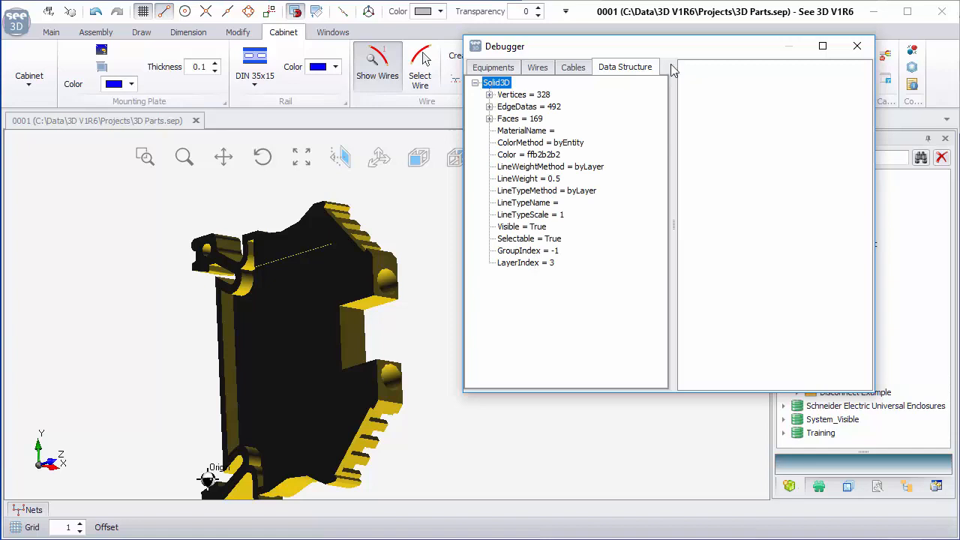
pyautogui.click(857, 46)
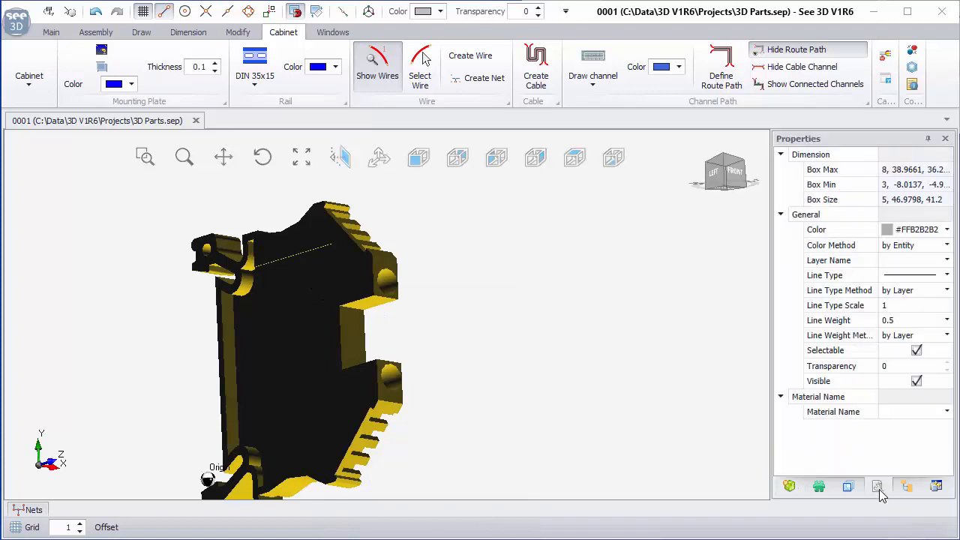
# - Set the solid's colour method to by Parent and create a Terminal-type component
pyautogui.click(947, 244)
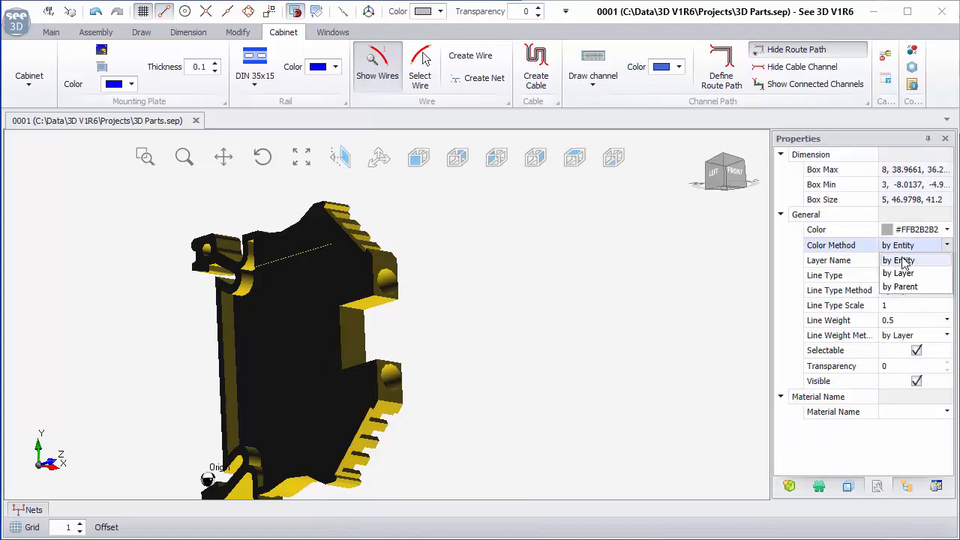
pyautogui.click(899, 286)
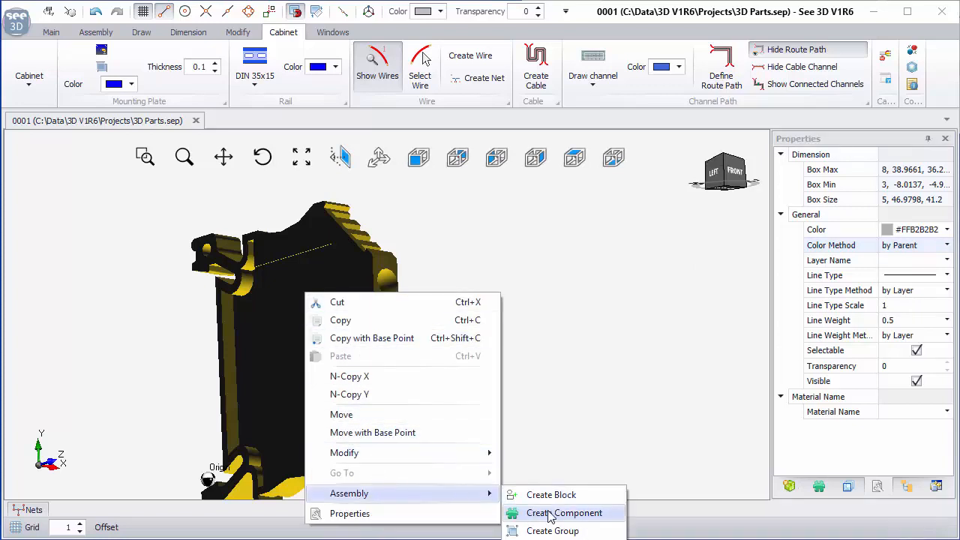
pyautogui.click(564, 512)
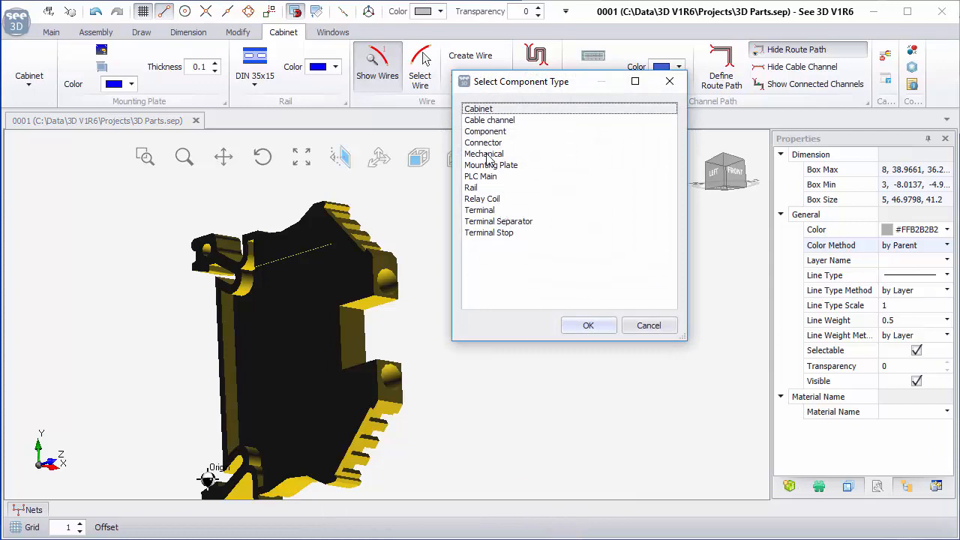
pyautogui.click(479, 210)
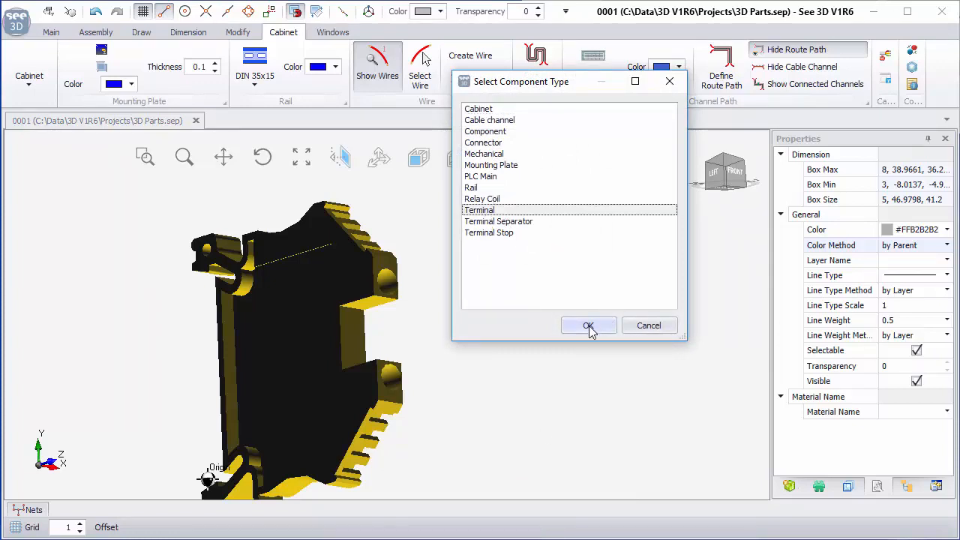
pyautogui.click(588, 325)
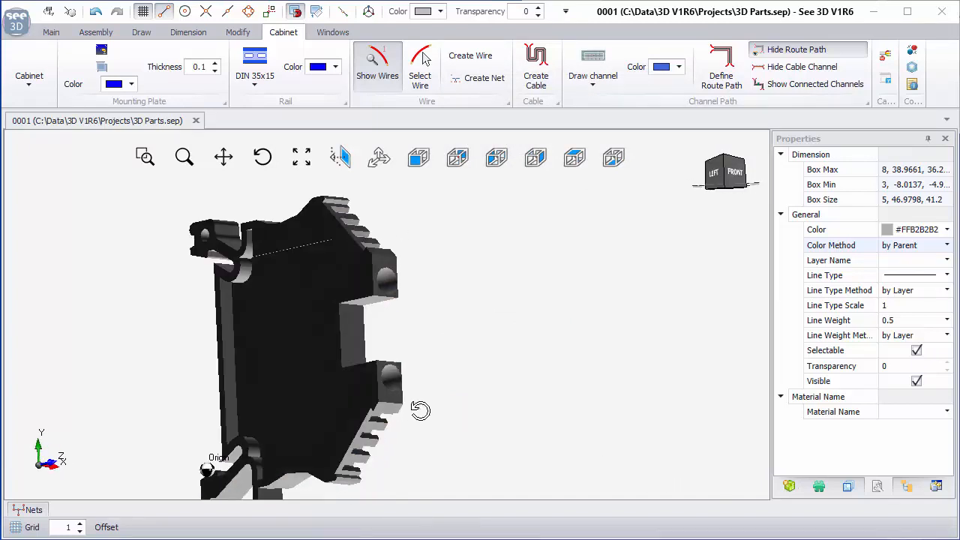
# - Define a $Rail block plane snapped to the terminal's foot endpoints
pyautogui.click(292, 337)
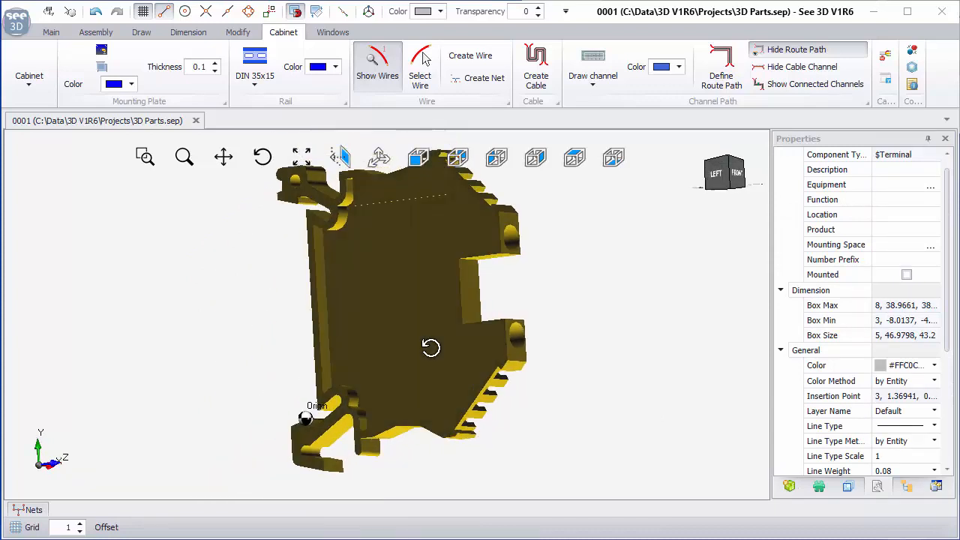
pyautogui.rightClick(431, 345)
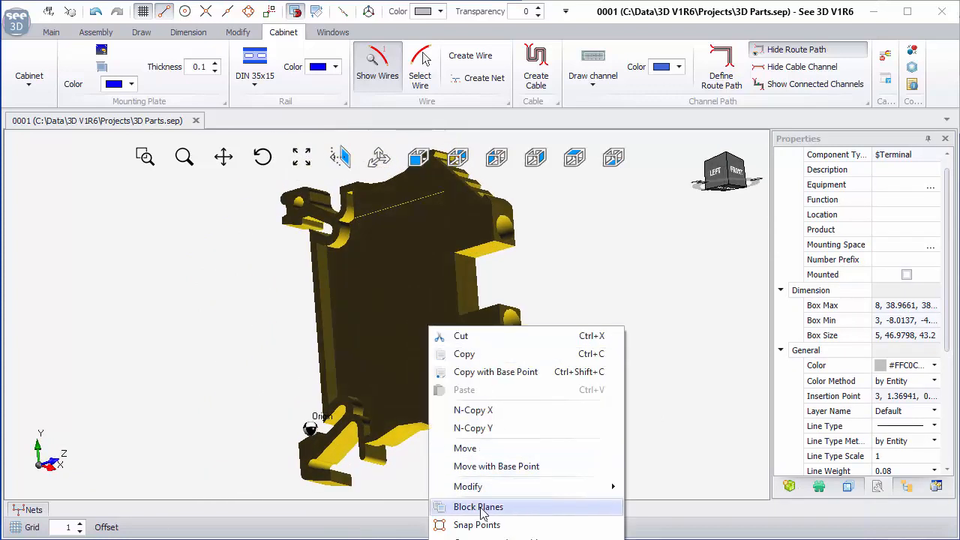
pyautogui.click(478, 506)
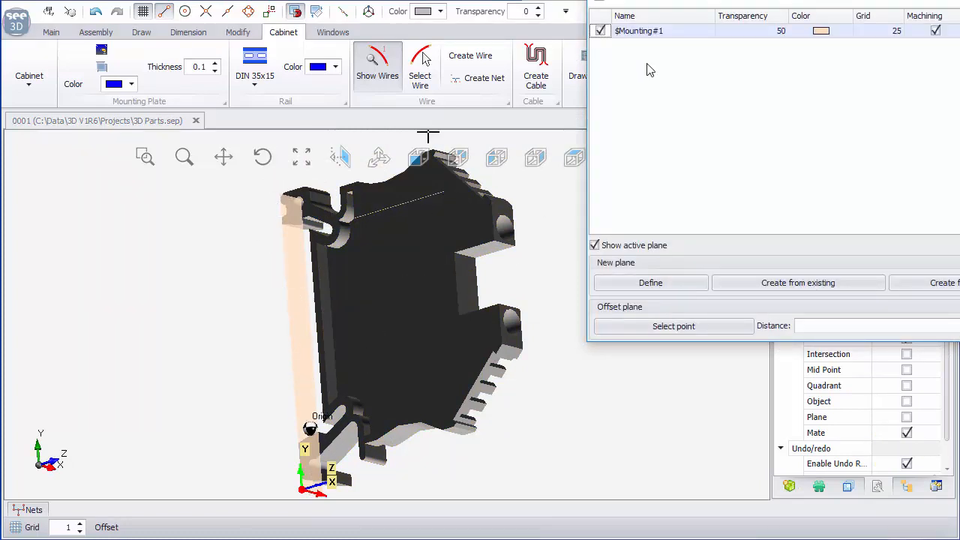
pyautogui.moveTo(701, 295)
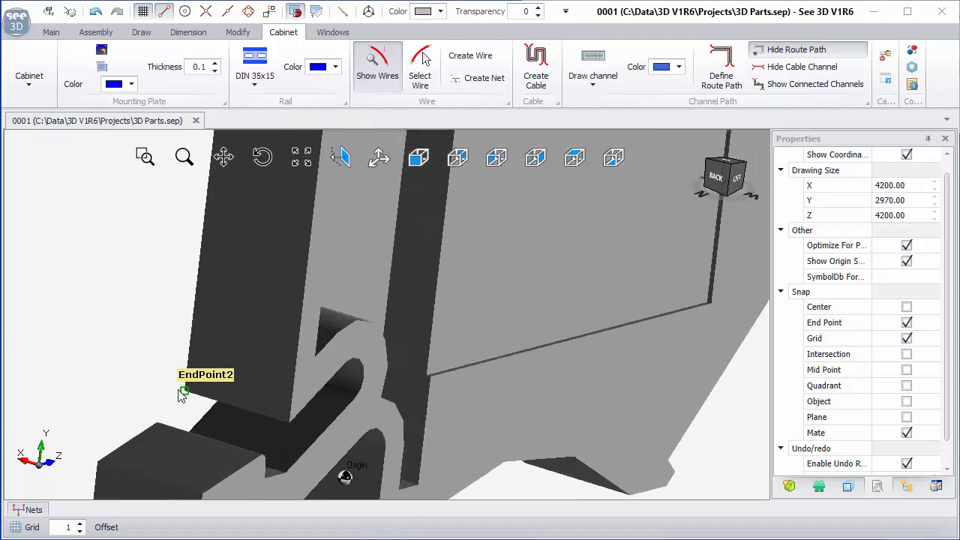
pyautogui.moveTo(183, 395); pyautogui.dragTo(261, 412)
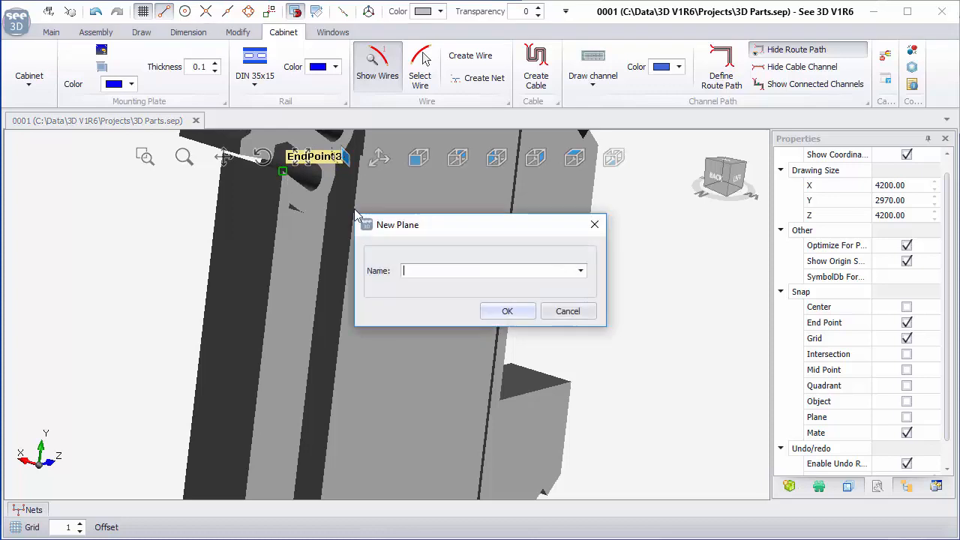
pyautogui.click(580, 270)
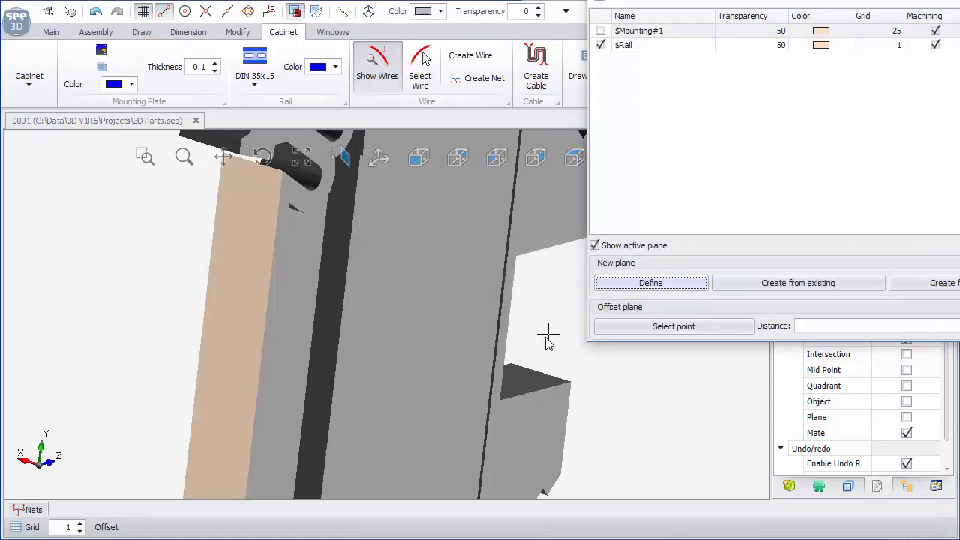
pyautogui.moveTo(548, 338); pyautogui.dragTo(259, 298)
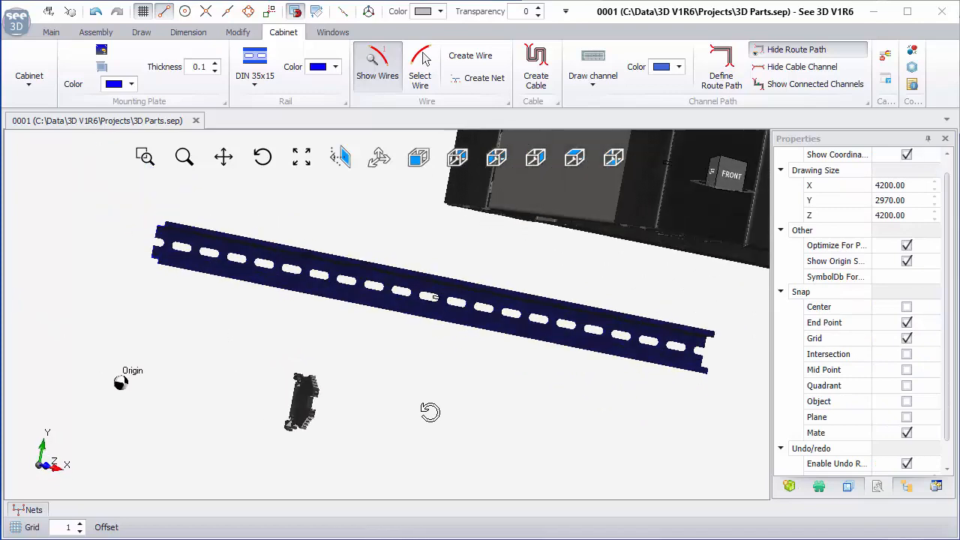
# - Select the terminal component, moved off the origin below the DIN rail
pyautogui.click(95, 31)
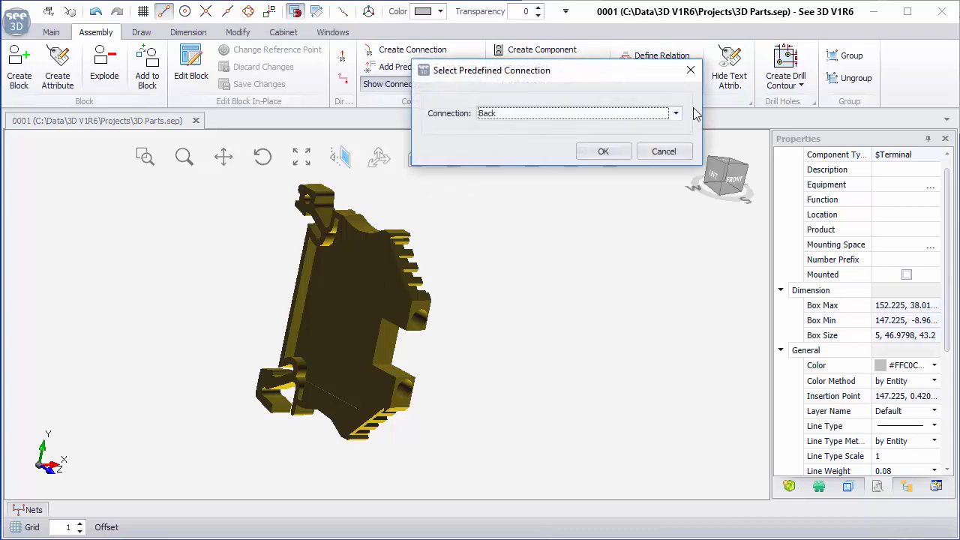
# - Add Back and Top predefined connection points to the terminal
pyautogui.click(674, 113)
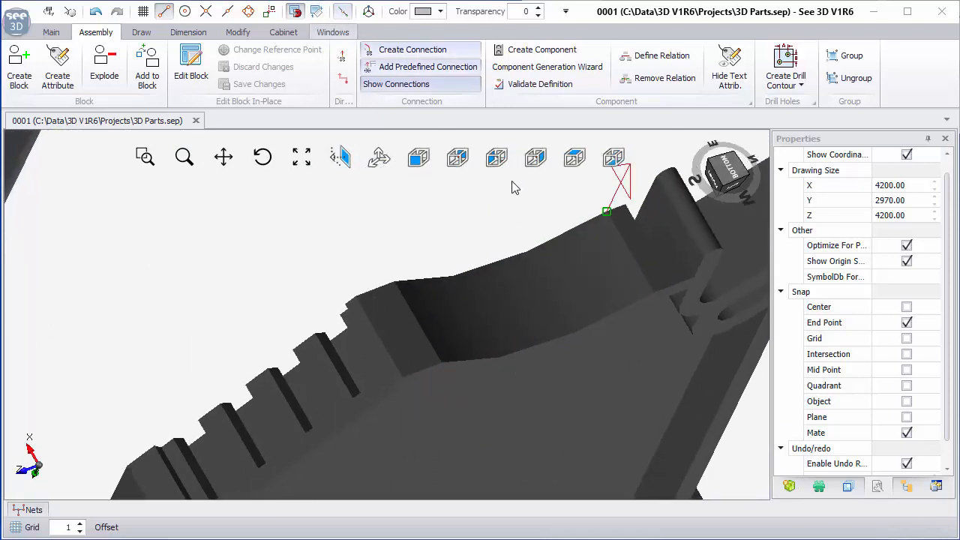
pyautogui.moveTo(442, 359)
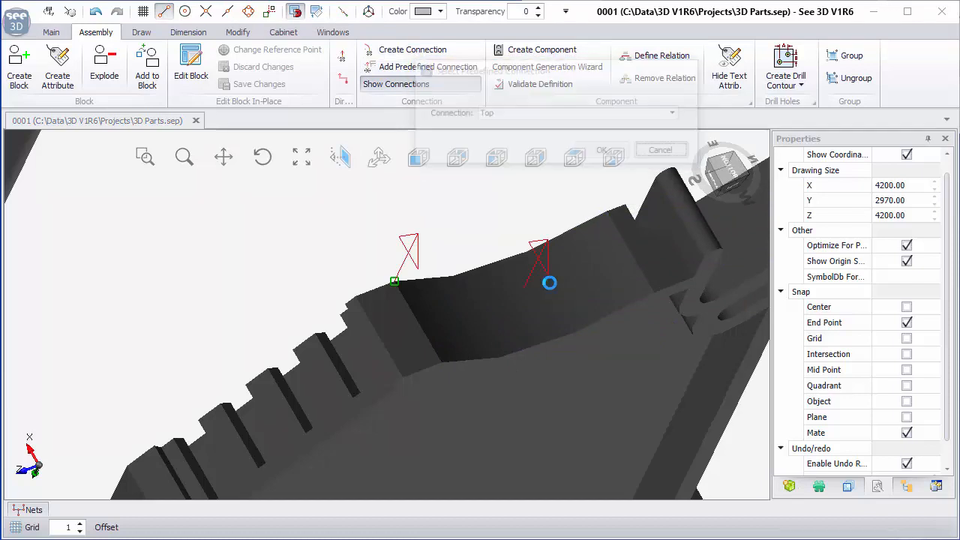
pyautogui.click(417, 158)
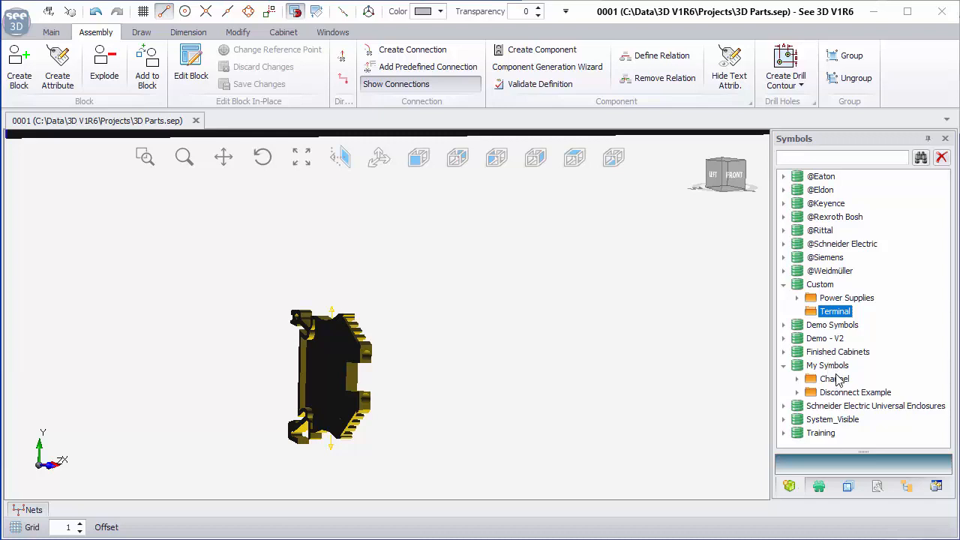
# - Save the terminal as symbol 'term, term' in the Custom Terminal folder
pyautogui.rightClick(835, 311)
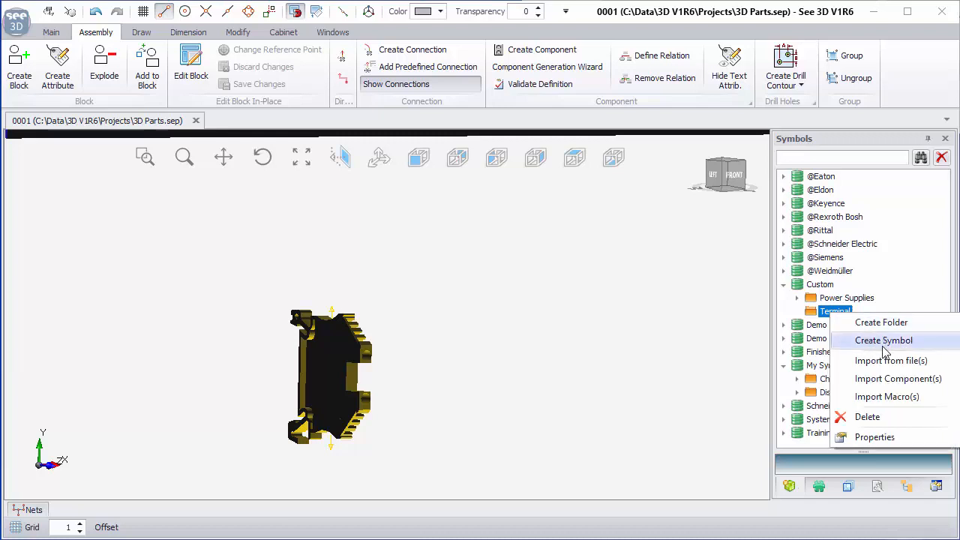
pyautogui.click(884, 340)
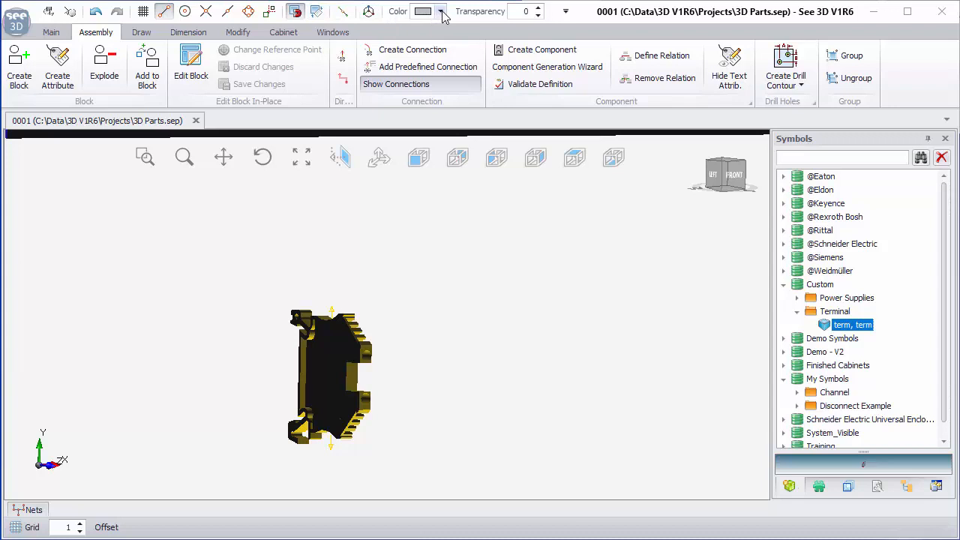
# - Colour the terminal blue from the quick access Color dropdown
pyautogui.click(441, 11)
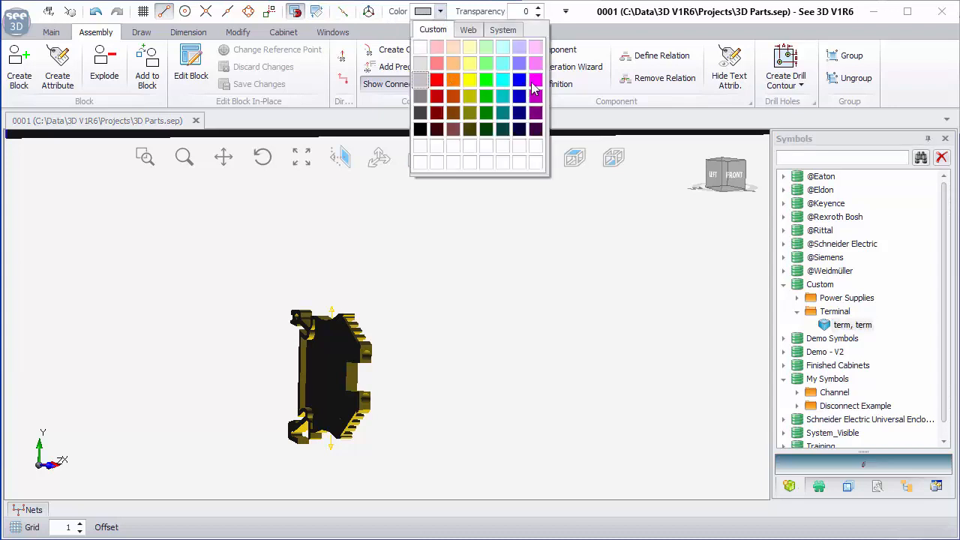
pyautogui.click(521, 80)
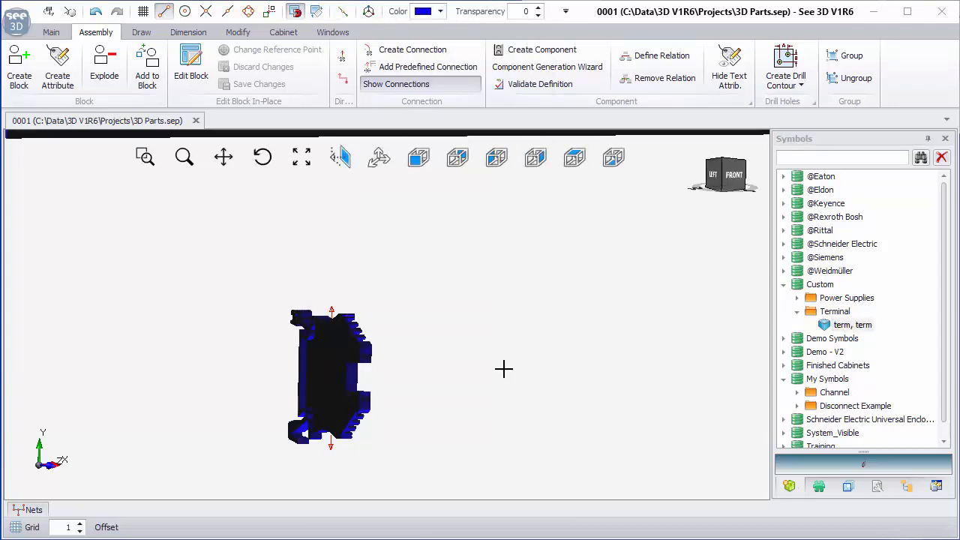